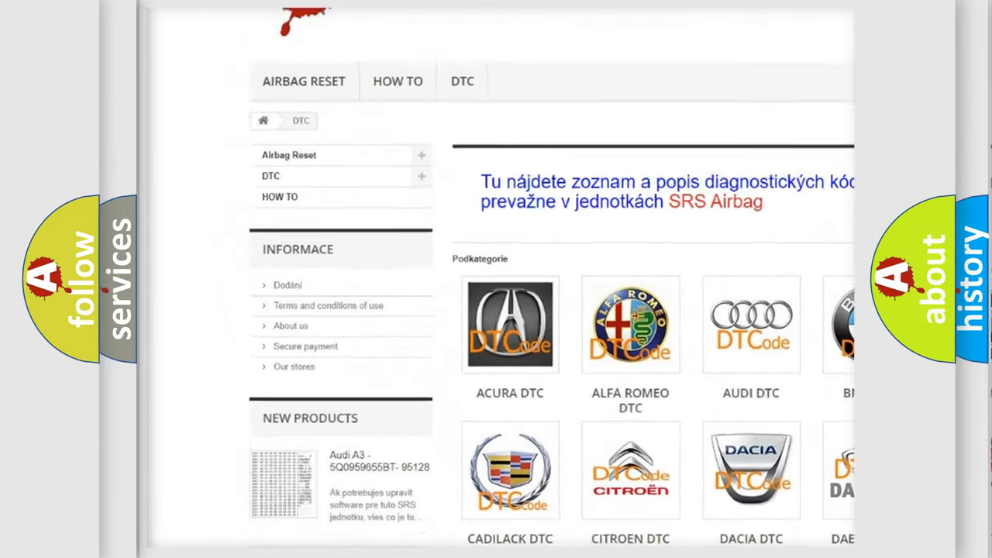
scroll("down", 3)
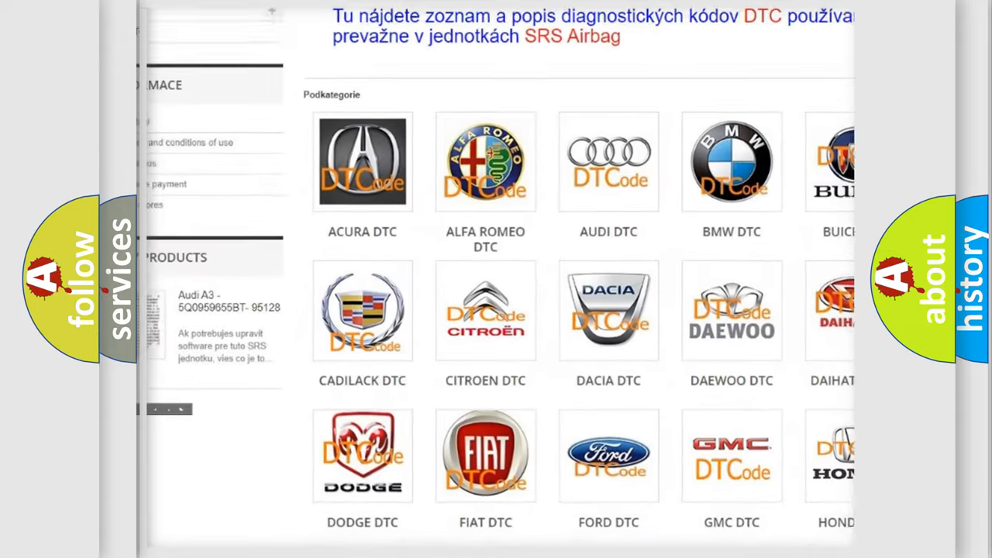
scroll("down", 3)
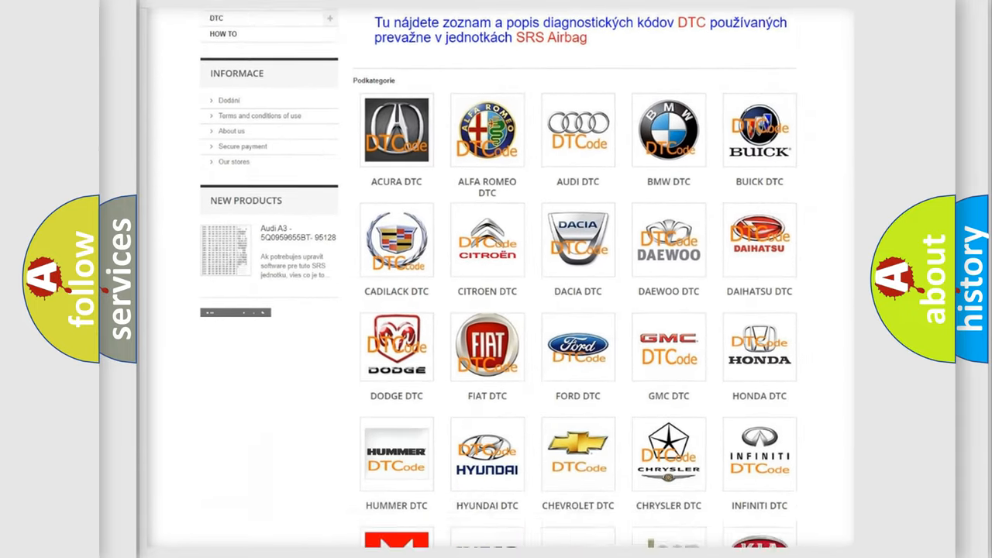
scroll("down", 3)
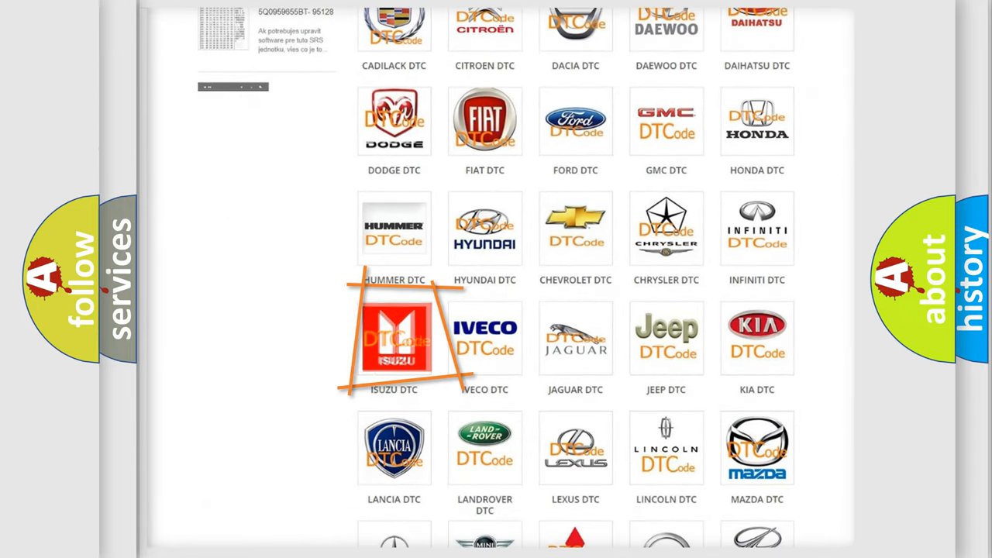